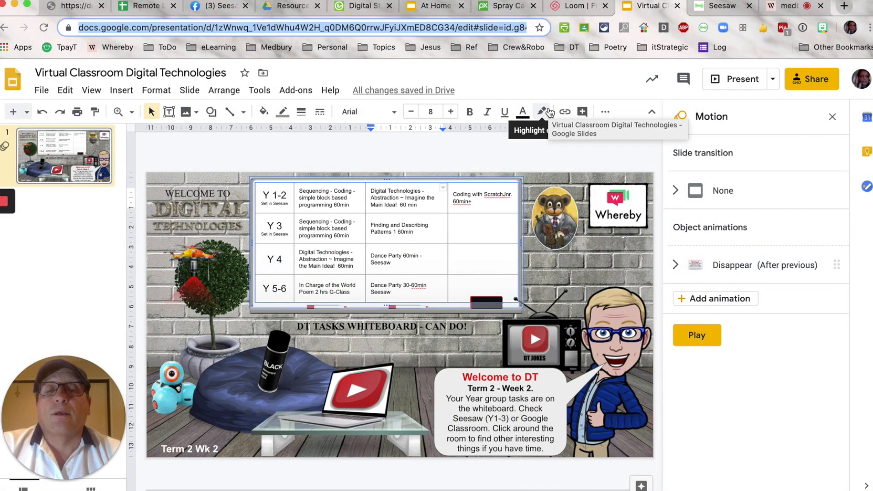
mouse_move(524, 250)
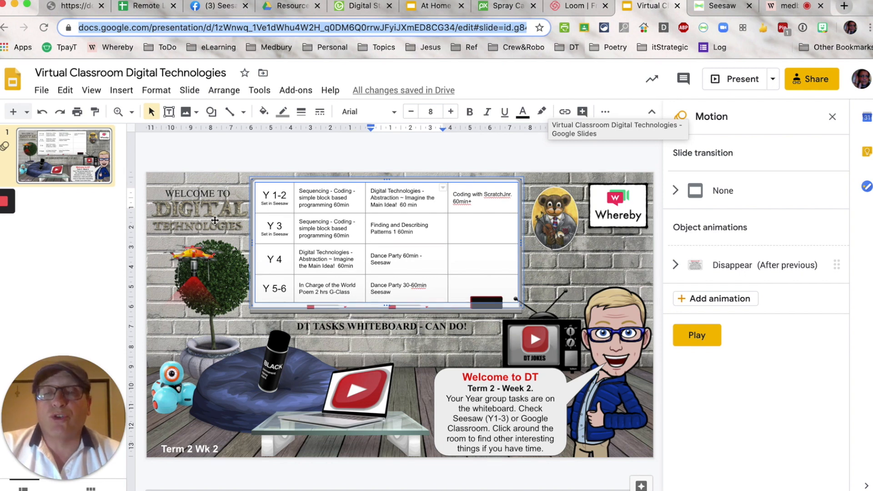
mouse_move(280, 270)
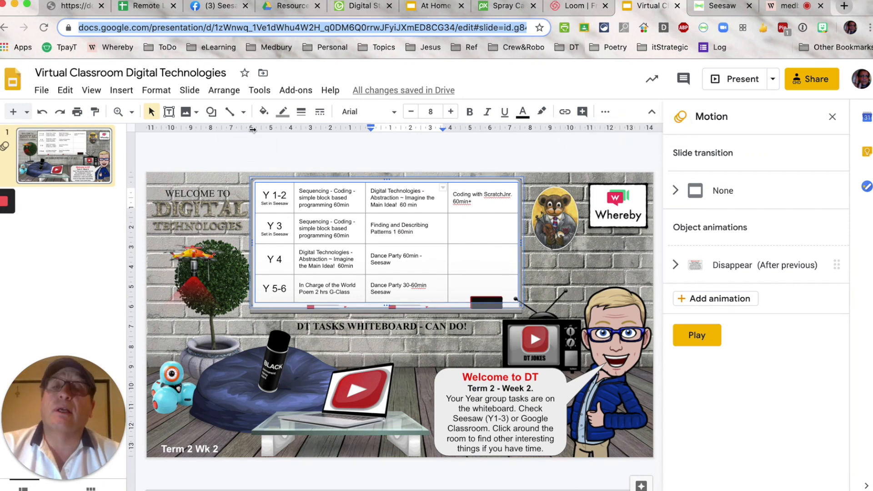
mouse_move(274, 128)
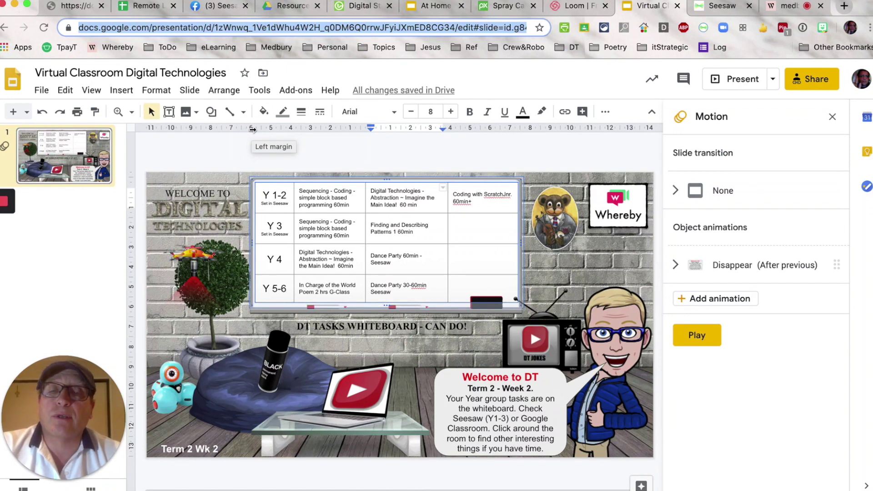
mouse_move(278, 170)
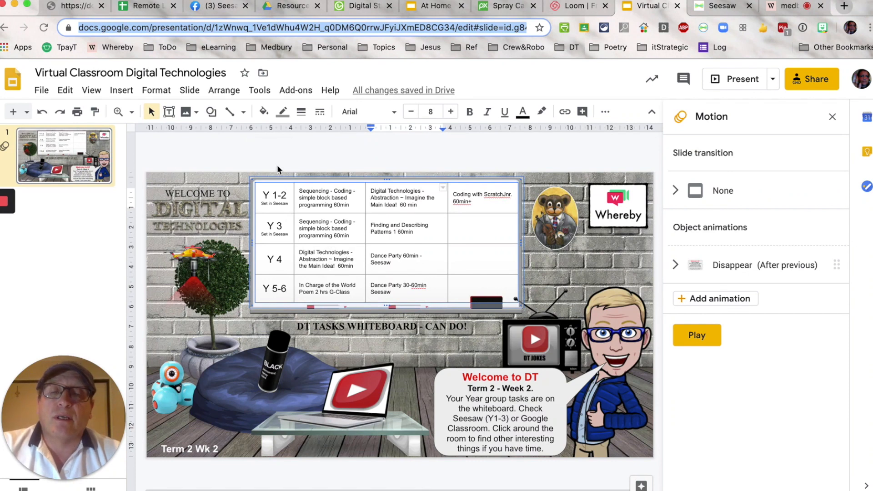
mouse_move(265, 196)
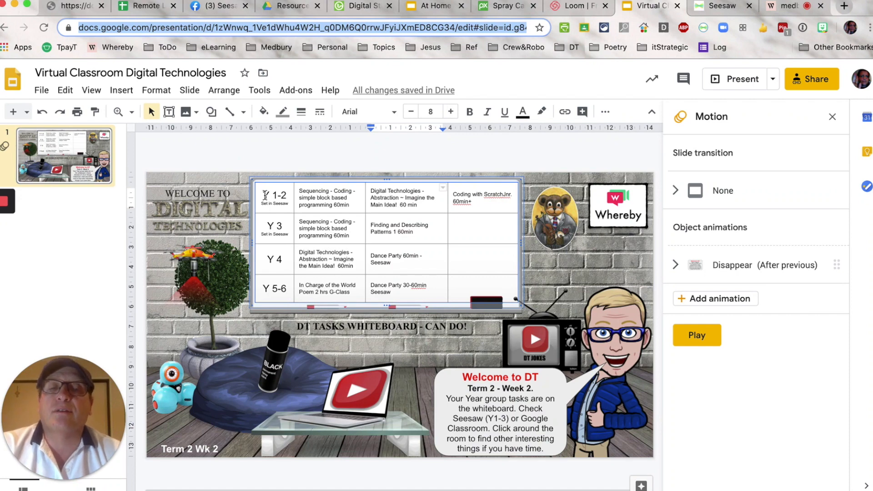
mouse_move(292, 257)
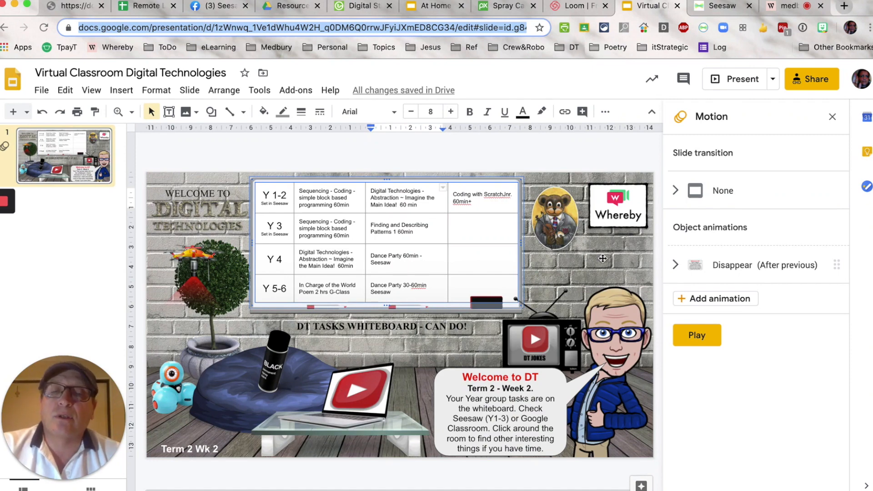
mouse_move(381, 328)
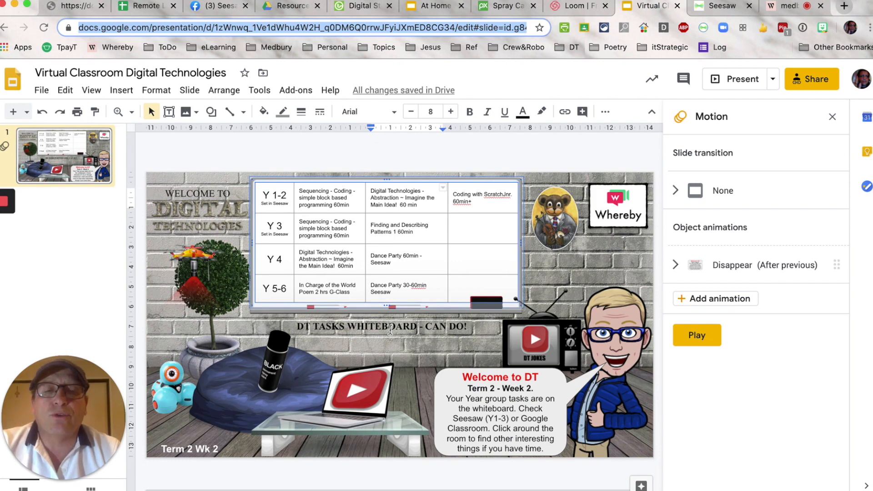
Switch from the slide to Seesaw and open the Weekly Planner activity for editing.
left_click(499, 412)
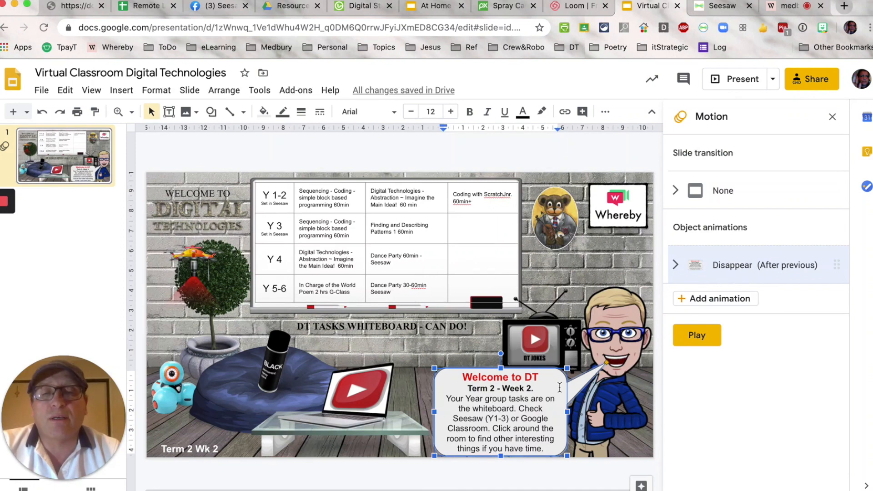
mouse_move(490, 349)
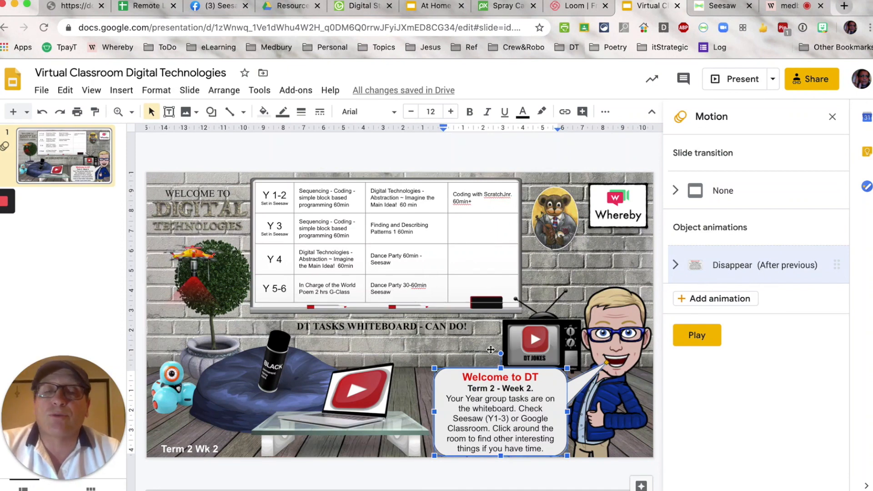
mouse_move(483, 393)
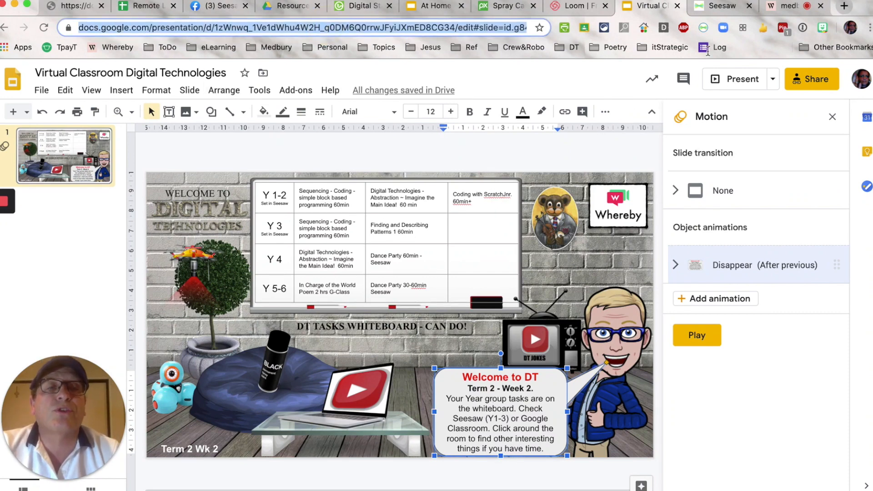
left_click(722, 6)
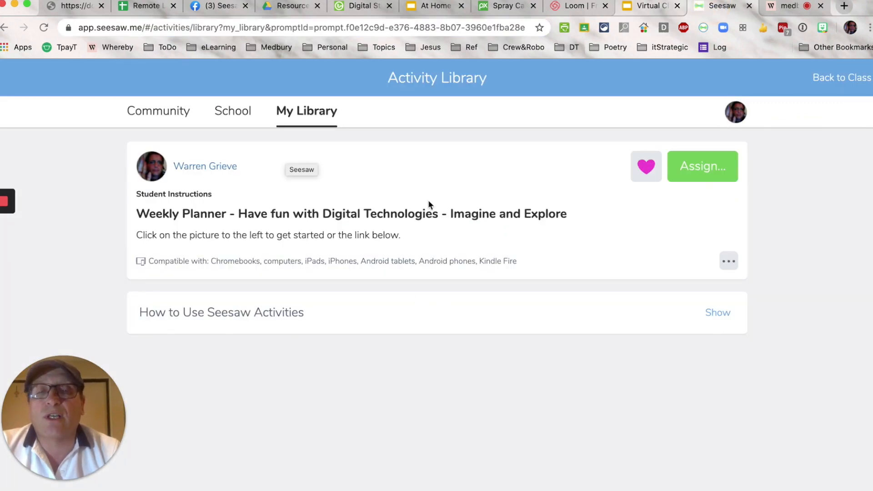
left_click(729, 261)
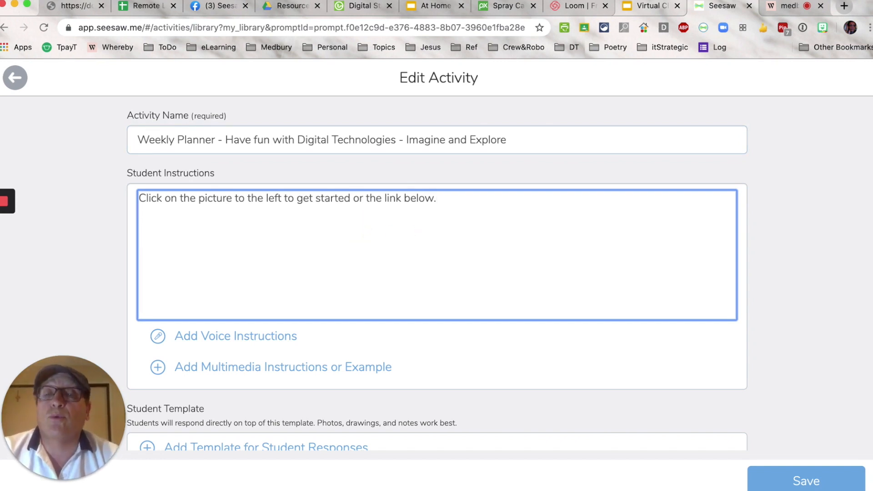
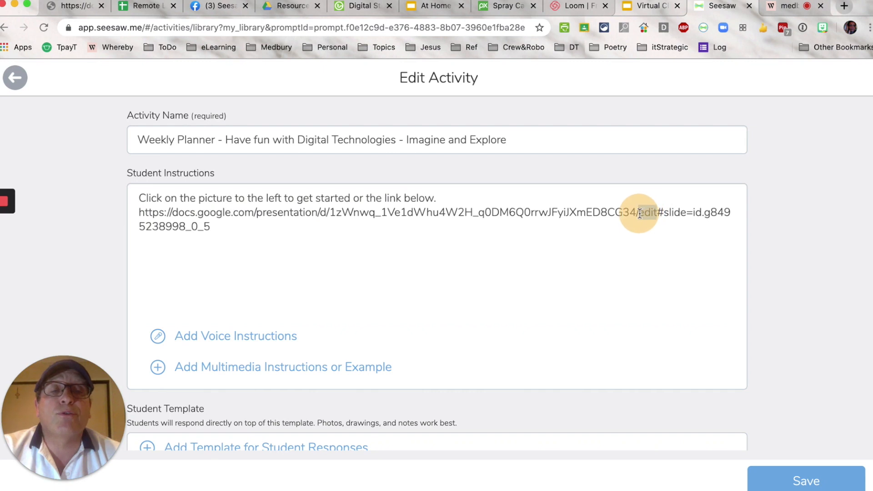
Paste the Google Slides presentation URL into Student Instructions and select its 'edit' word.
double_click(648, 212)
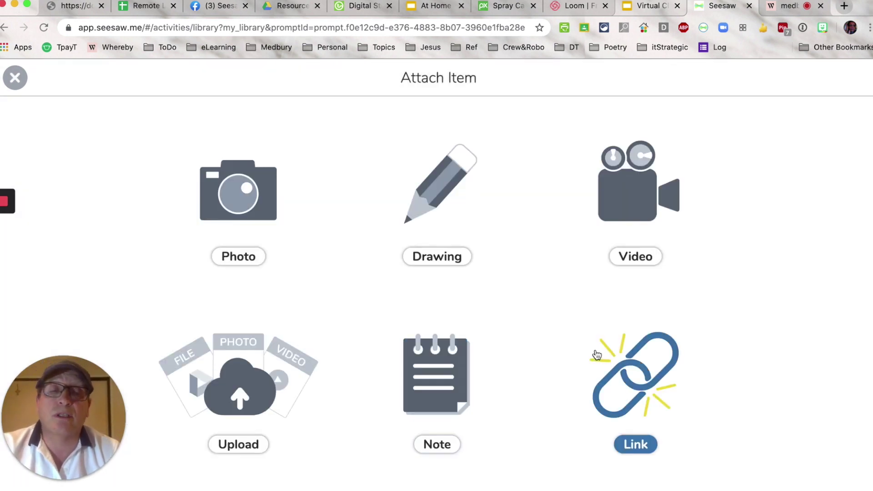
mouse_move(641, 381)
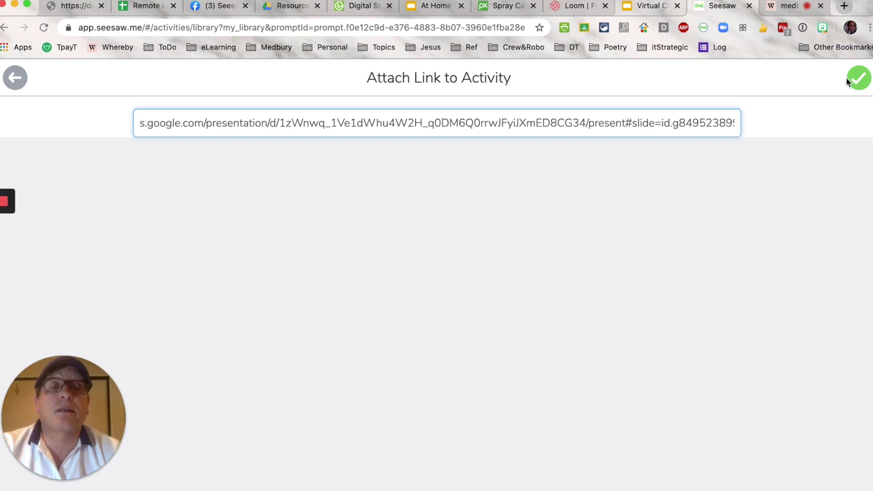
Submit the /present link and continue past the Google Drive prompt to keep it as a link.
left_click(859, 77)
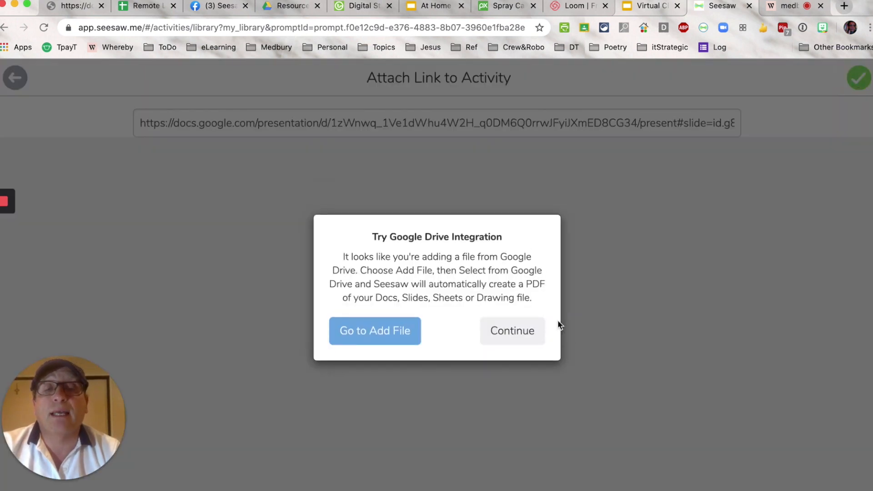
left_click(512, 331)
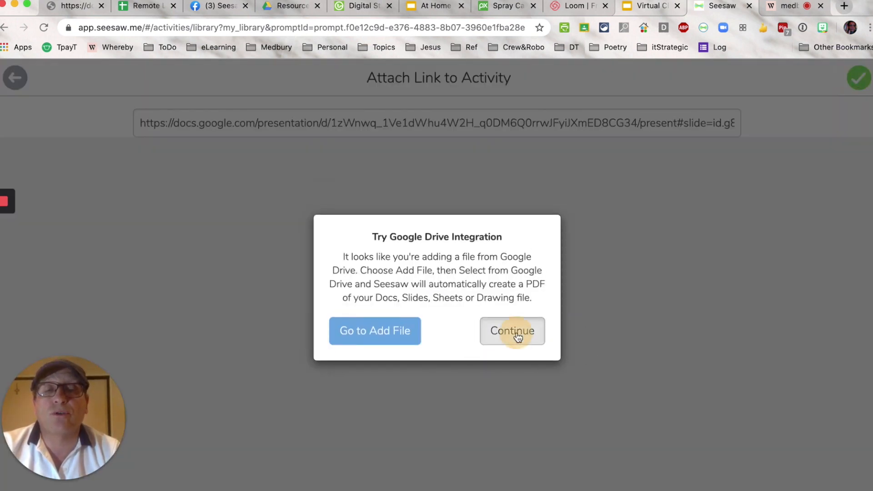
left_click(511, 331)
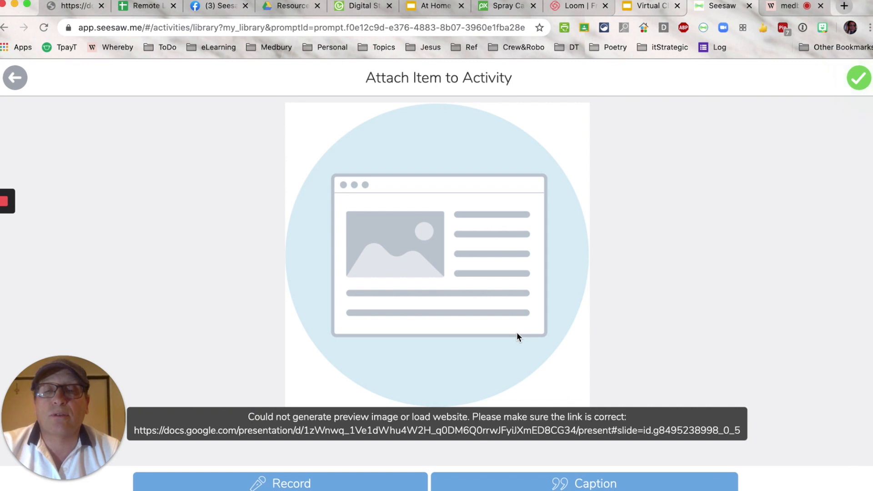
mouse_move(460, 257)
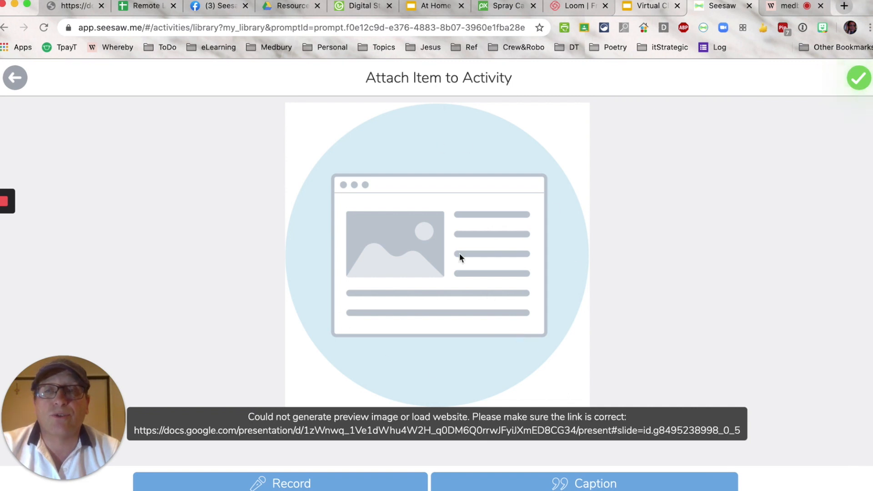
mouse_move(446, 316)
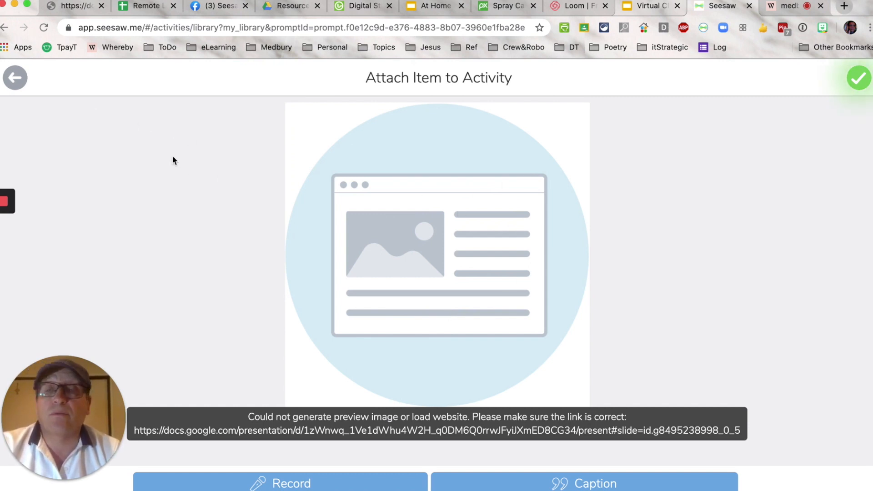
Back out of the link attachment that failed to generate a preview.
left_click(16, 76)
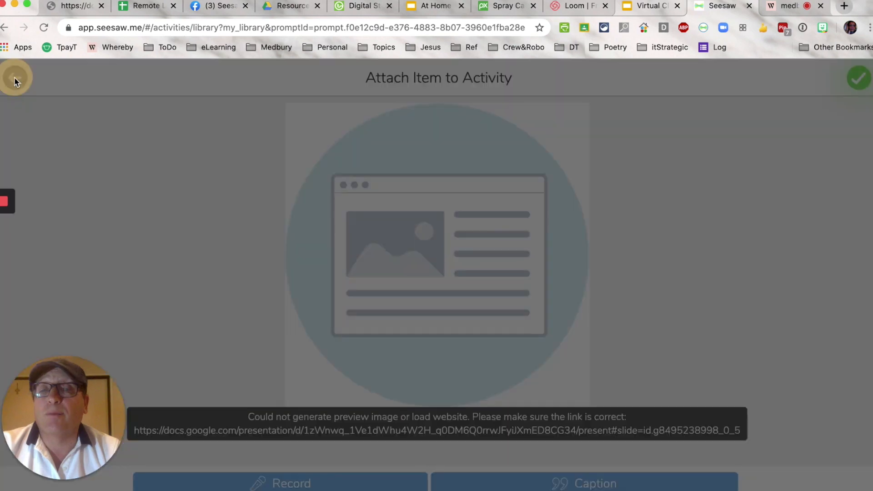
left_click(15, 77)
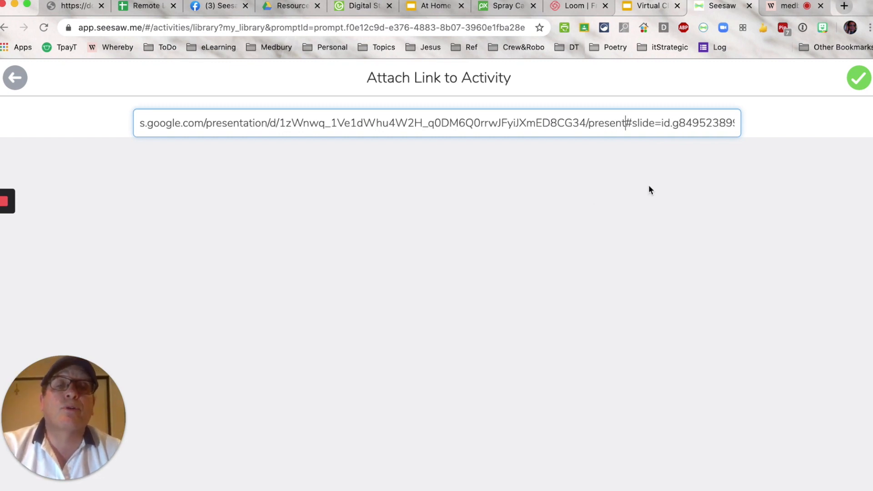
Re-attach the presentation link, continue past the Drive prompt and accept it with its slide preview.
left_click(860, 78)
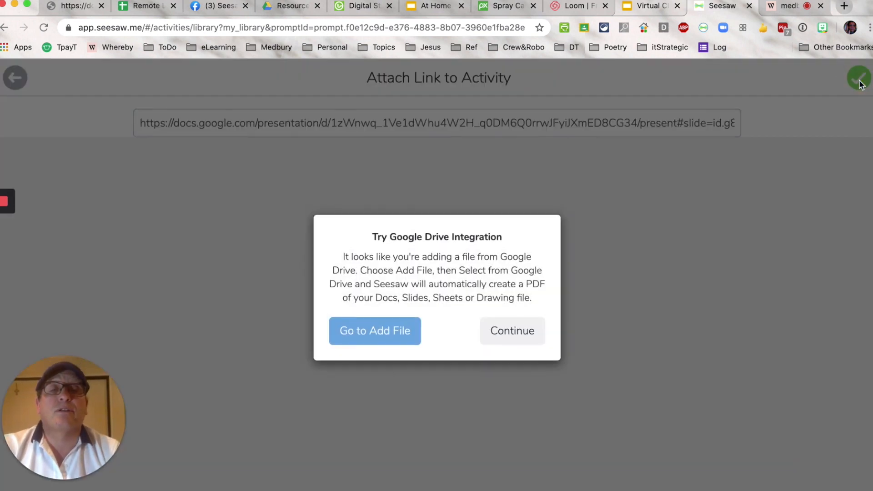
left_click(511, 331)
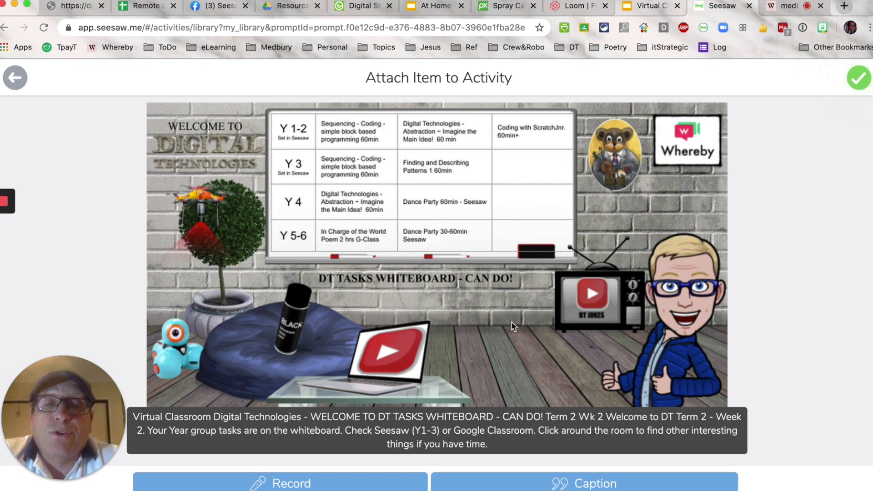
mouse_move(676, 296)
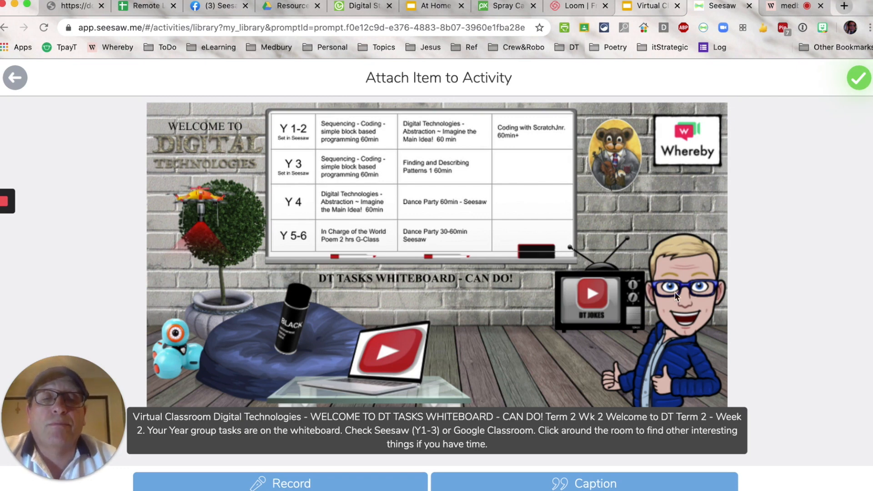
mouse_move(704, 315)
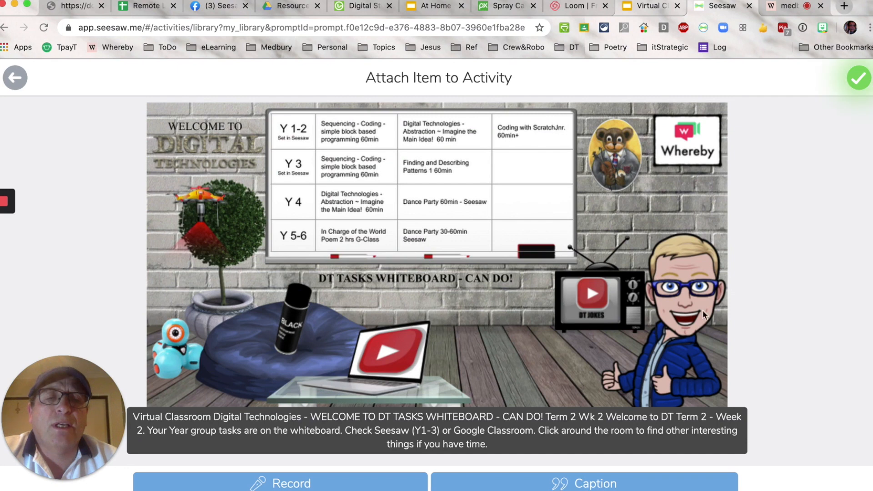
mouse_move(700, 281)
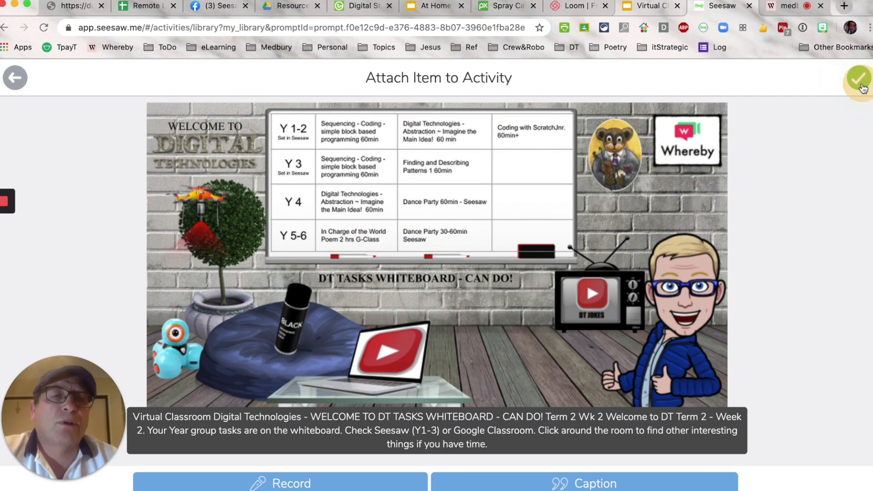
left_click(857, 78)
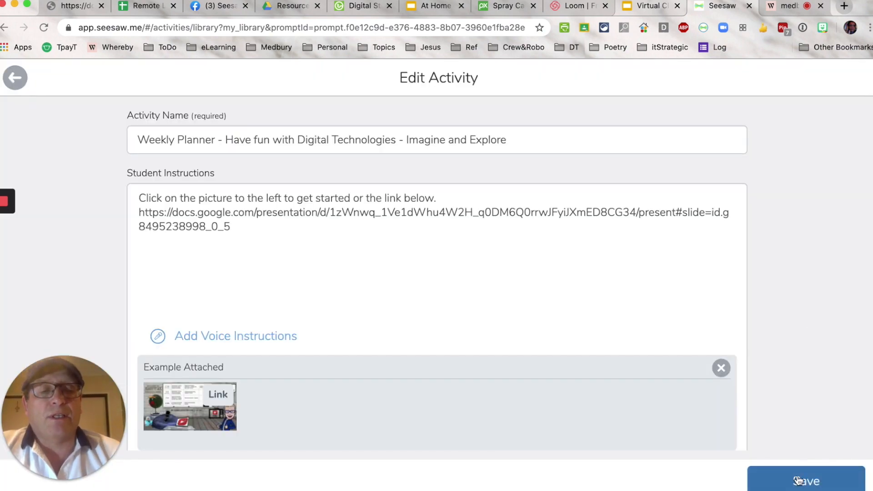
Save the Weekly Planner activity back to the Activity Library.
left_click(805, 480)
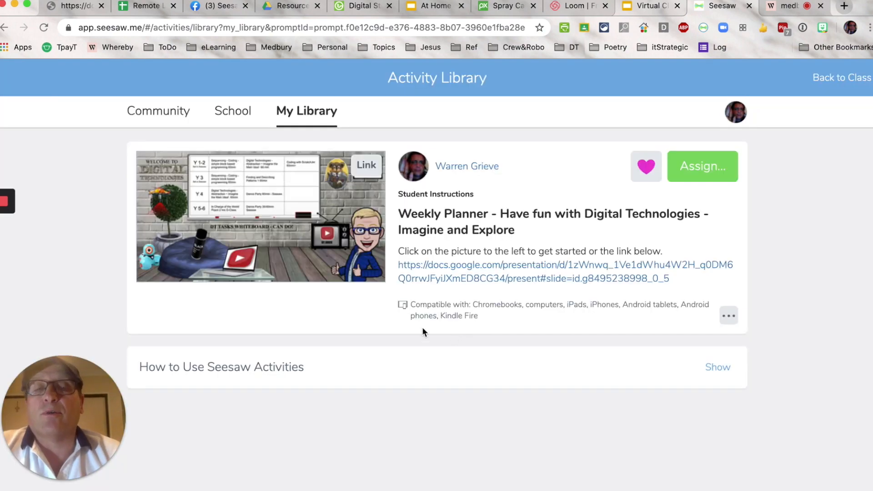
mouse_move(322, 281)
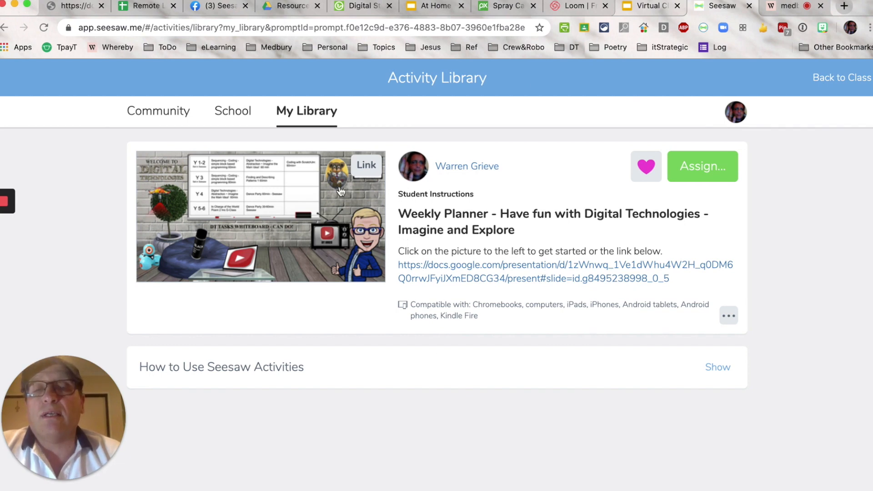
mouse_move(360, 193)
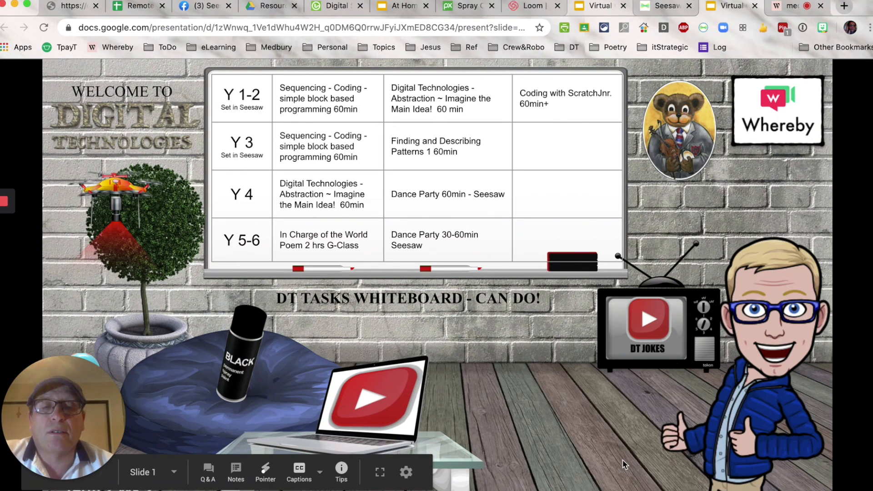
mouse_move(676, 400)
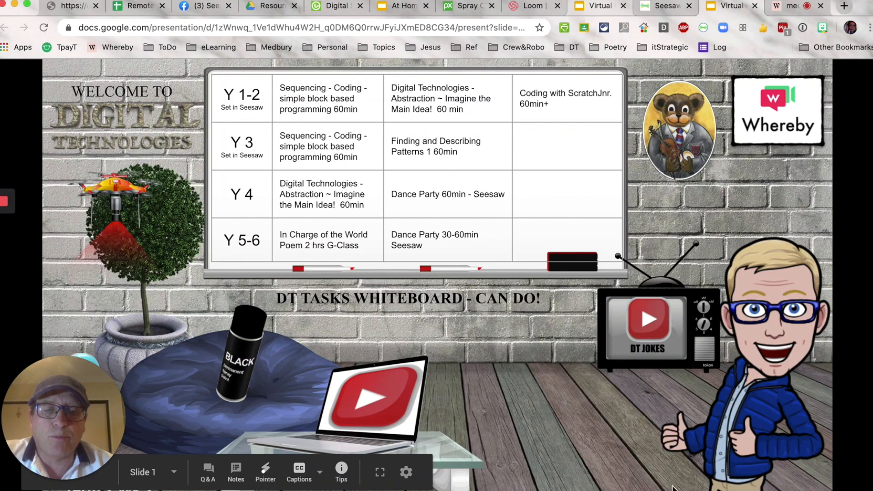
mouse_move(701, 263)
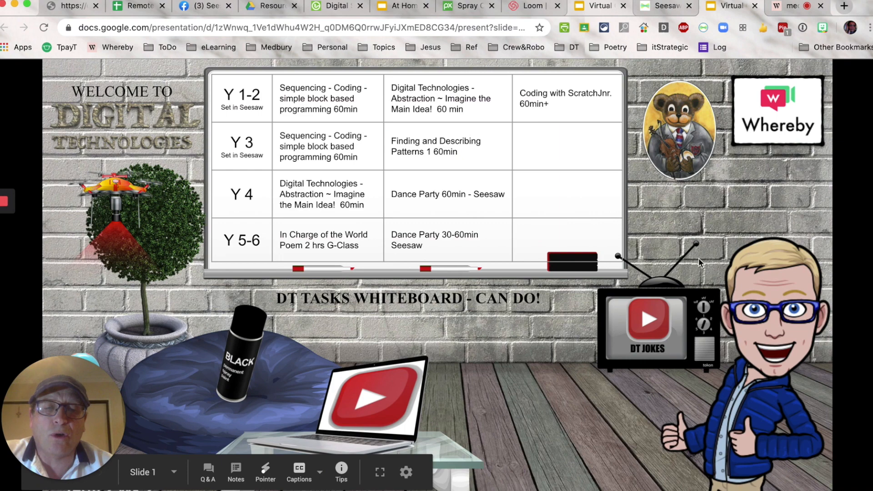
mouse_move(706, 333)
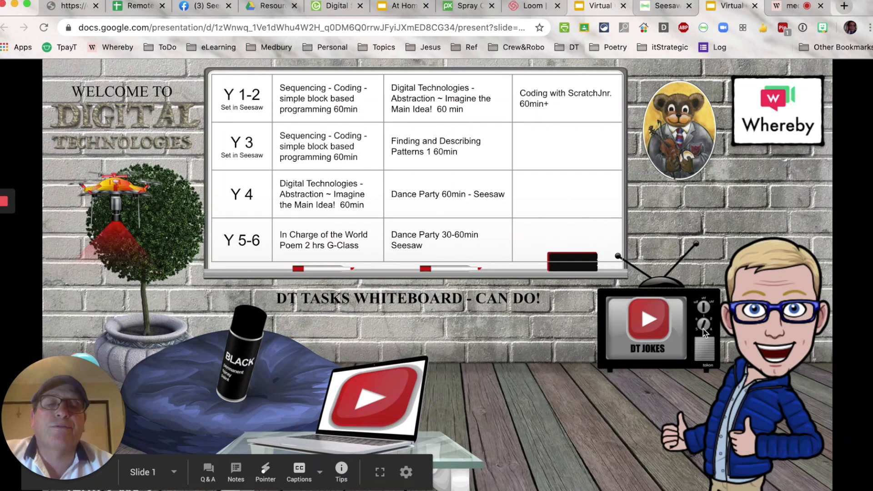
mouse_move(680, 372)
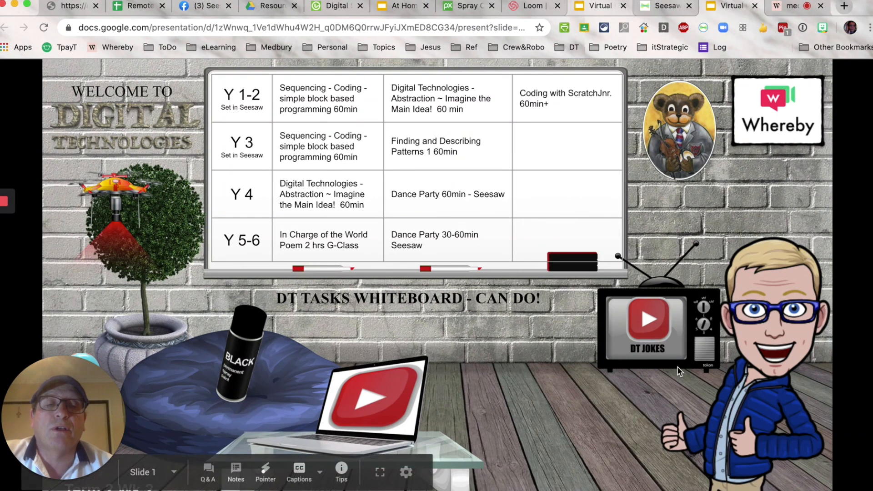
mouse_move(635, 351)
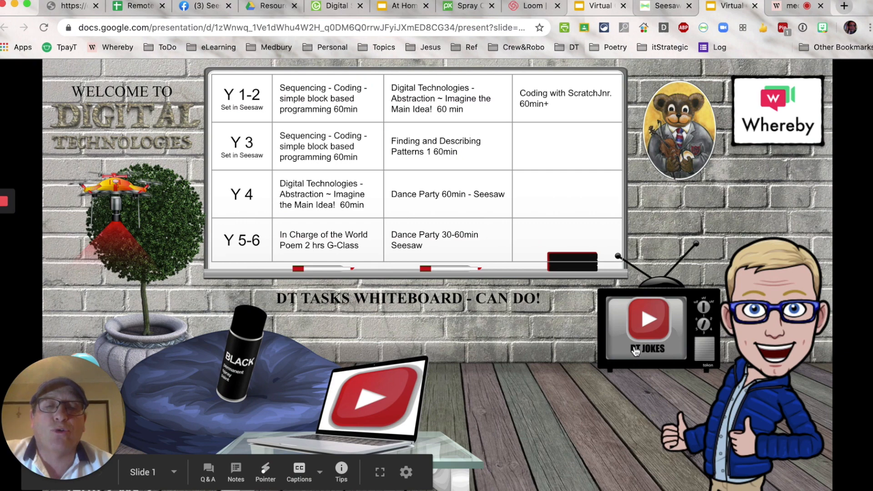
mouse_move(694, 389)
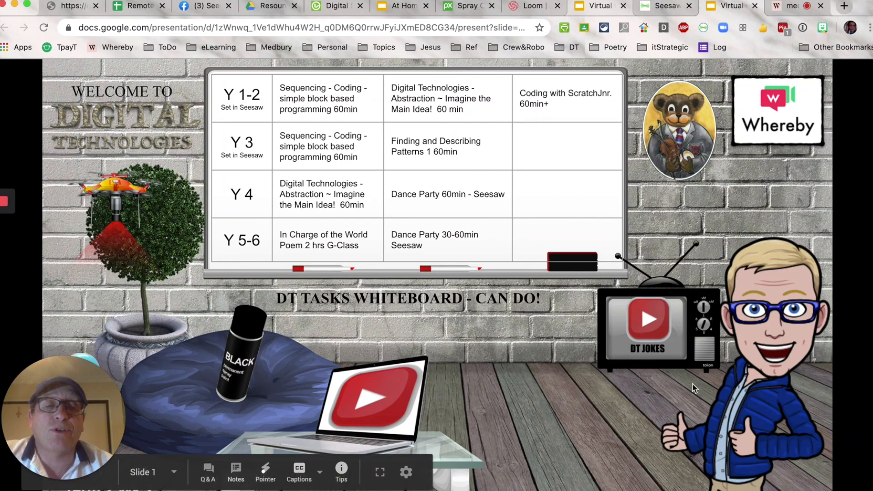
mouse_move(718, 179)
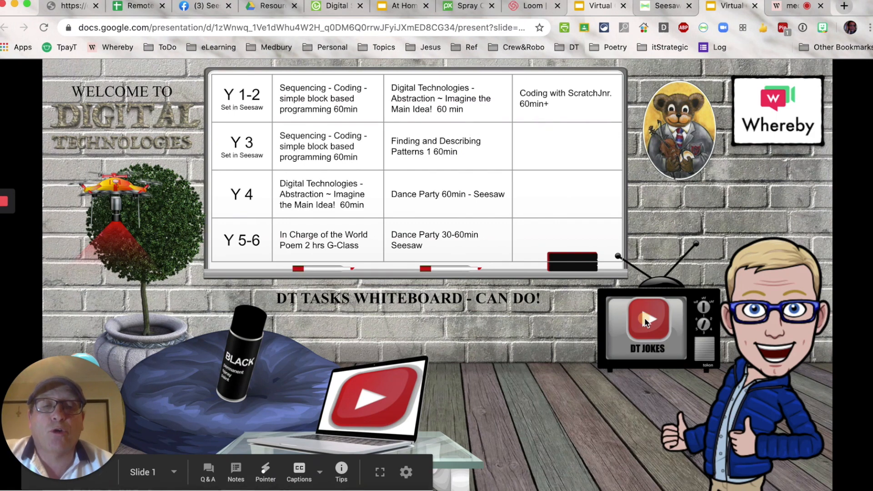
Open the DT Jokes video from the presented slide's TV, then close its tab.
left_click(646, 317)
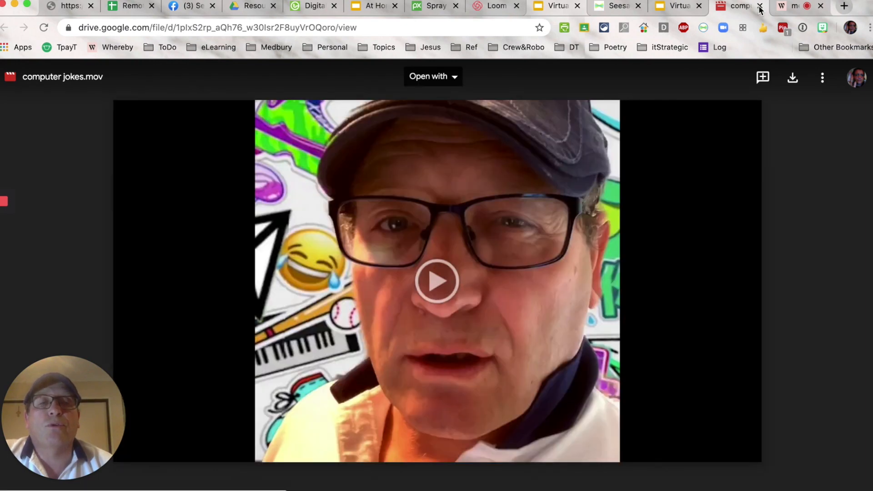
left_click(760, 6)
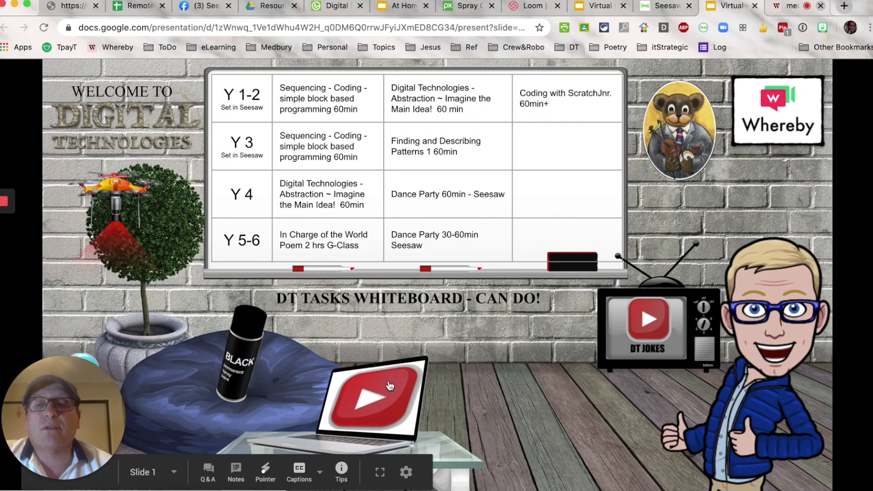
mouse_move(242, 319)
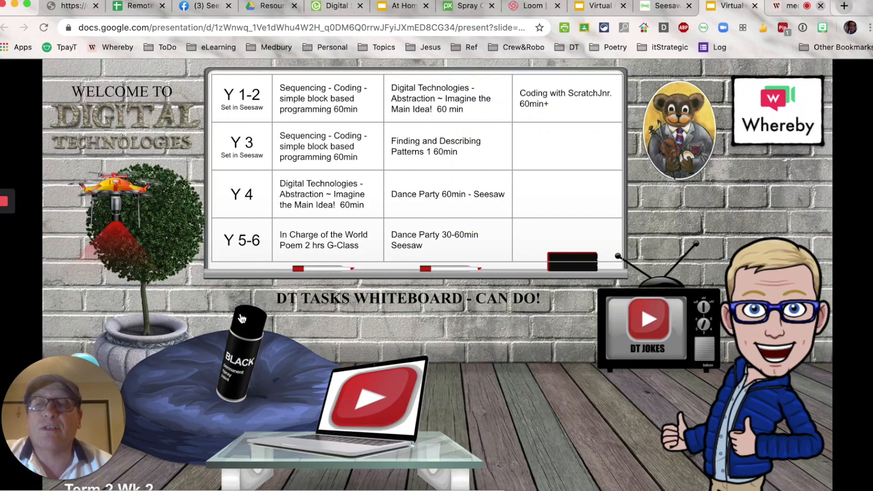
mouse_move(609, 368)
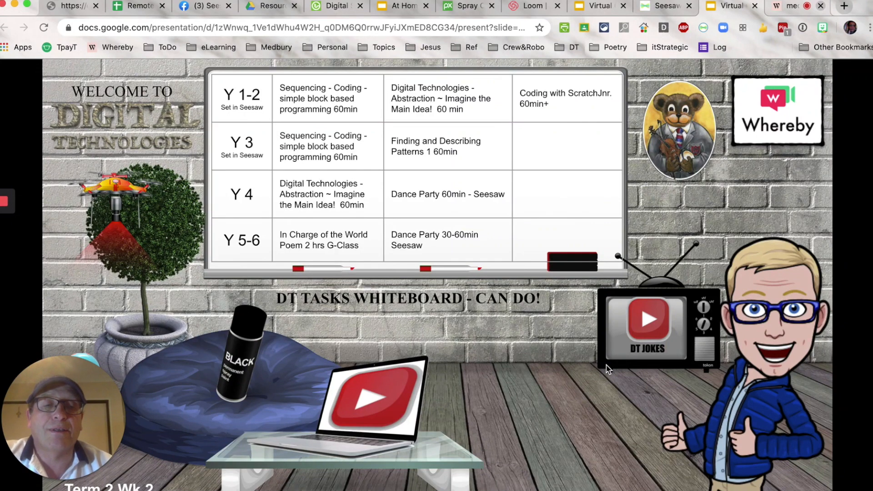